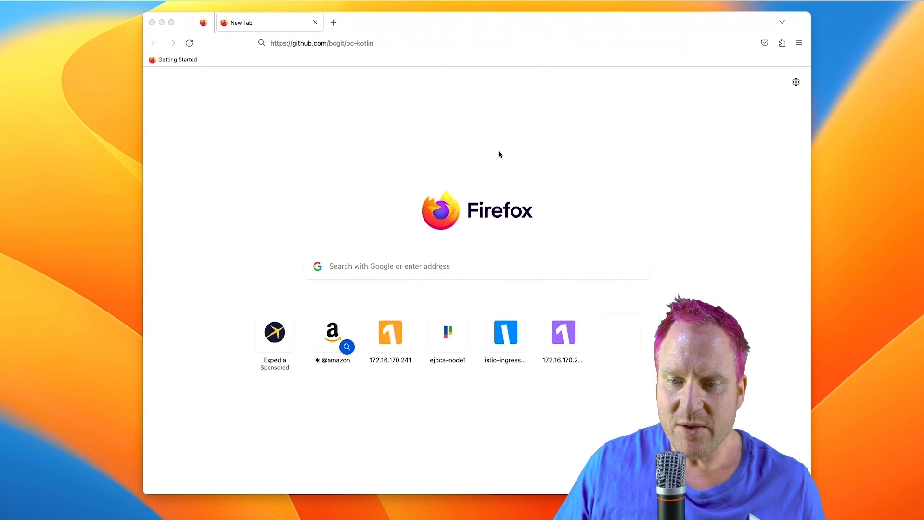
Load github.com/bcgit/bc-kotlin and read the README's building, running and code sections.
left_click(322, 42)
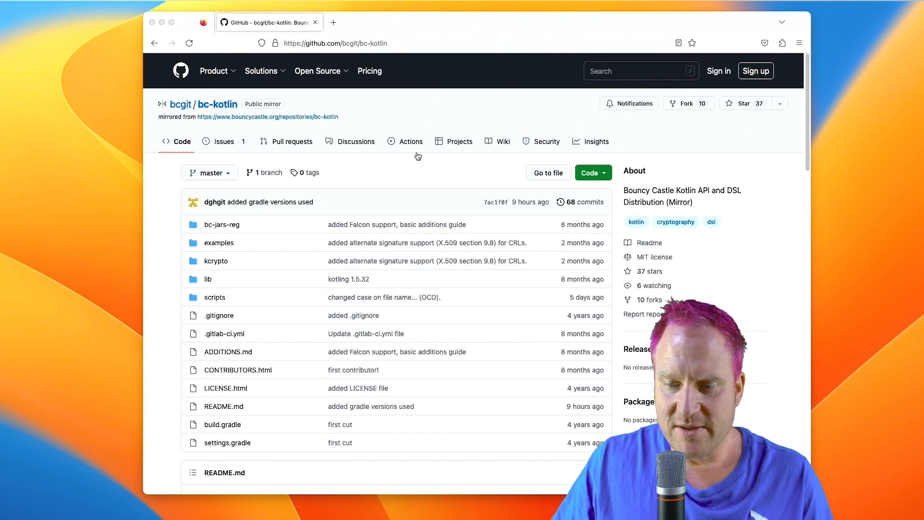
scroll("down", 3)
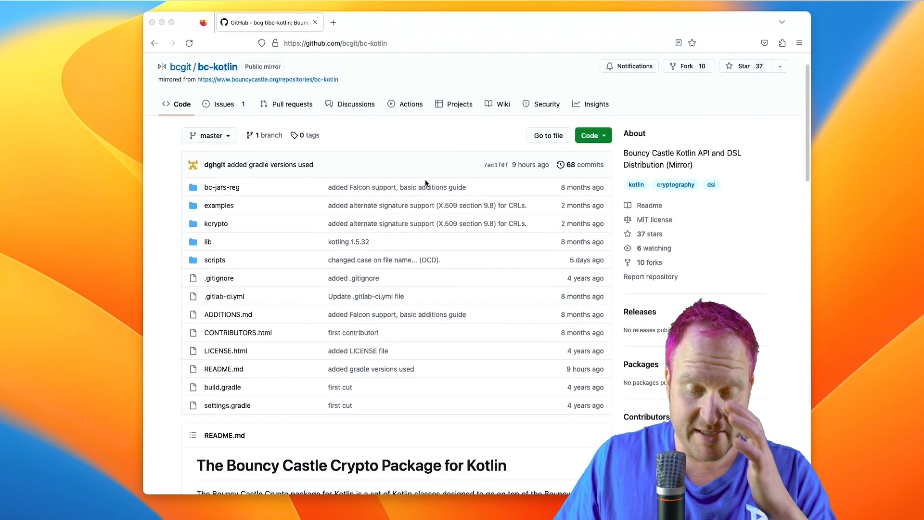
scroll("down", 3)
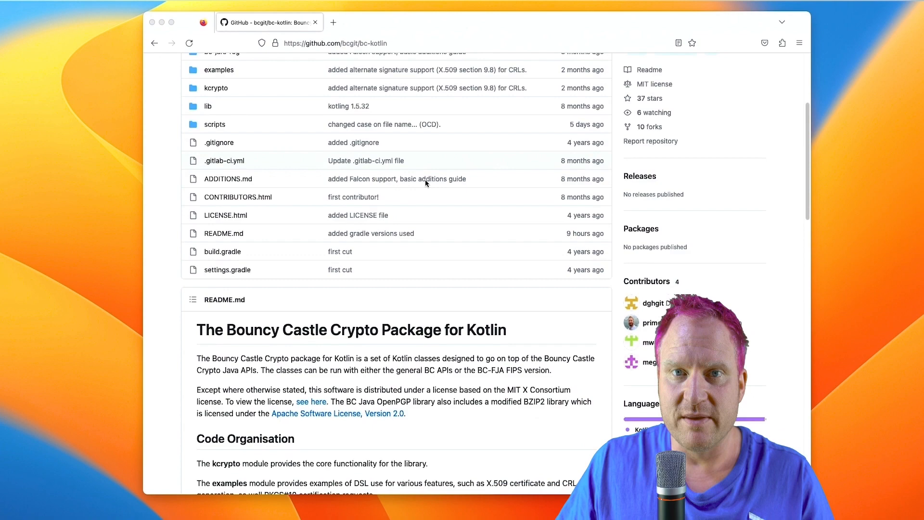
scroll("down", 3)
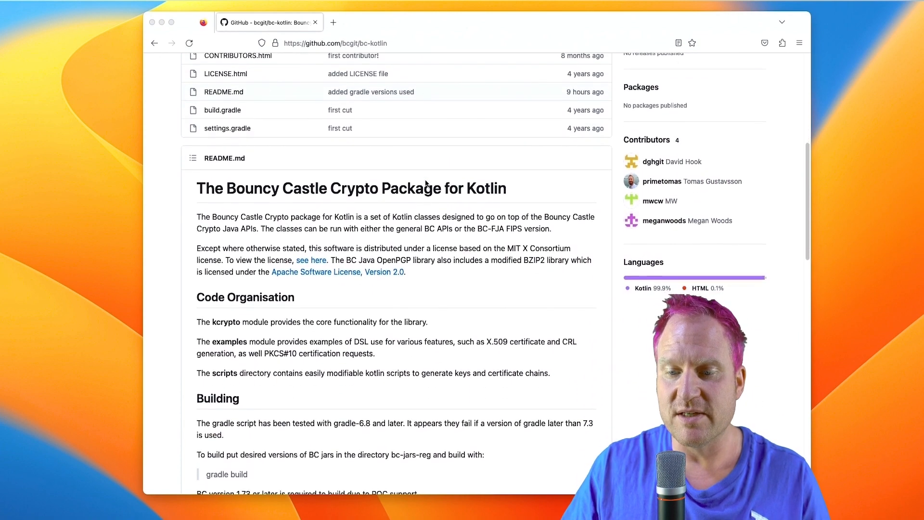
scroll("down", 3)
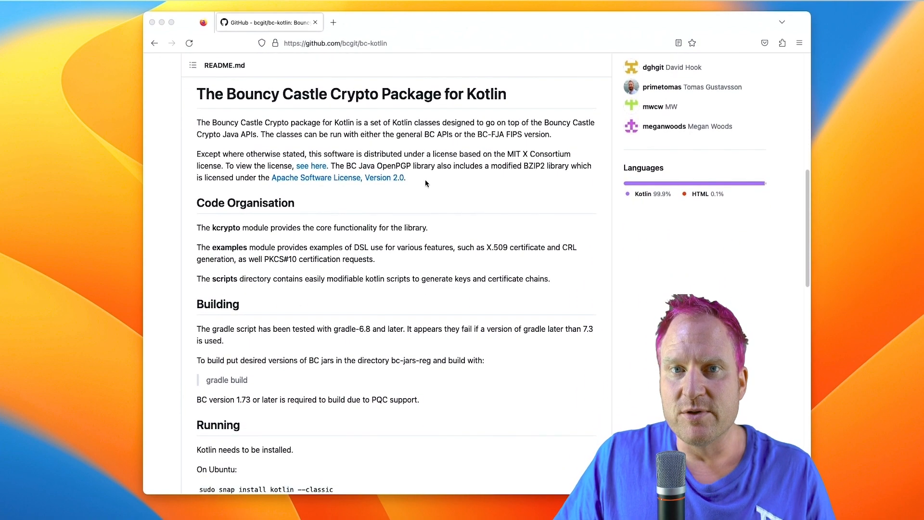
scroll("down", 3)
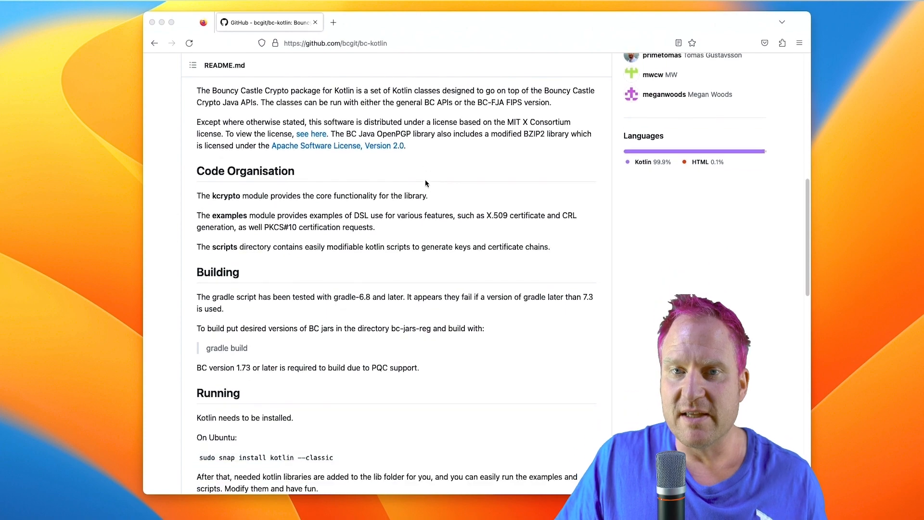
scroll("down", 3)
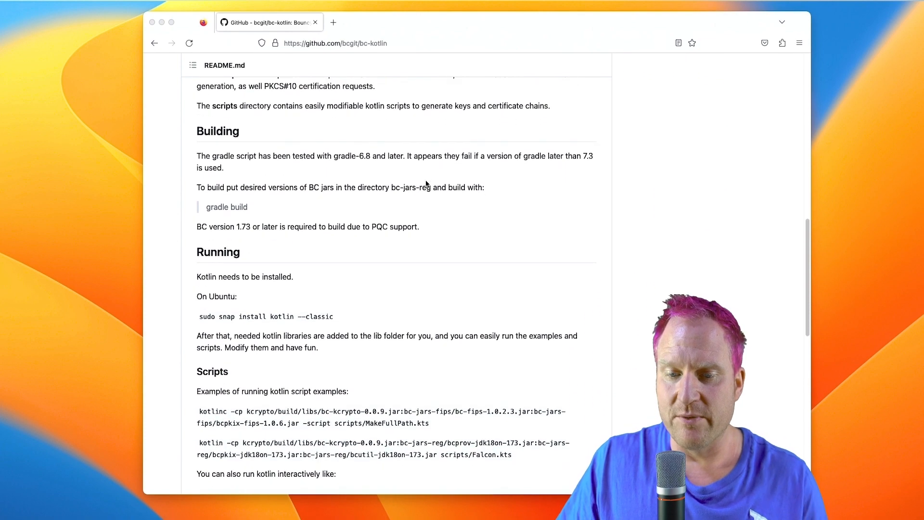
scroll("down", 3)
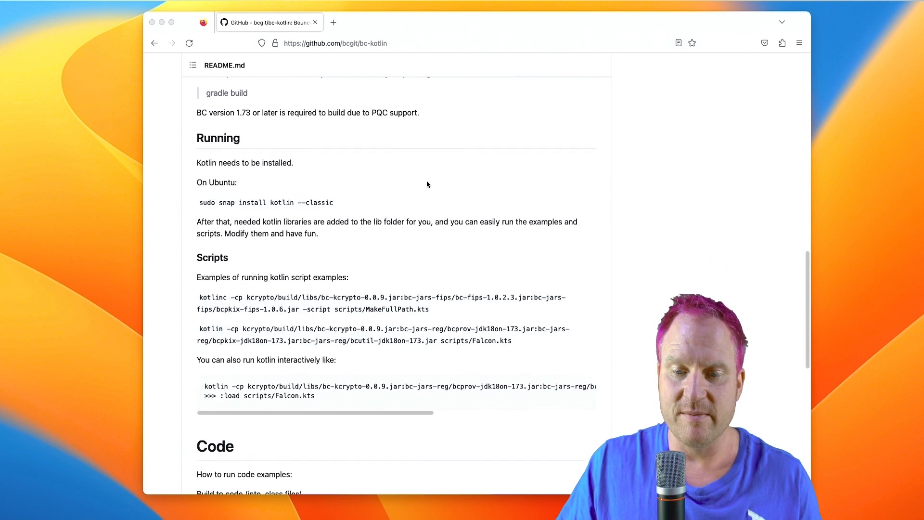
scroll("down", 3)
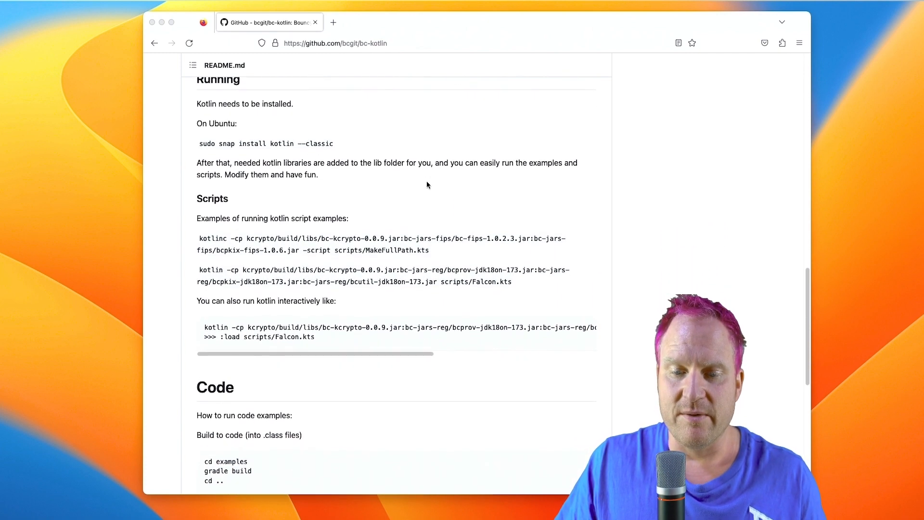
scroll("down", 3)
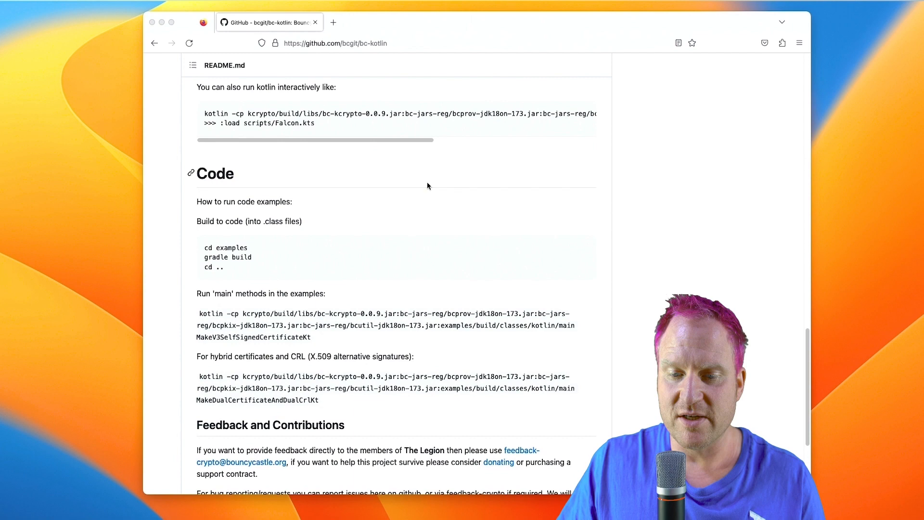
scroll("down", 3)
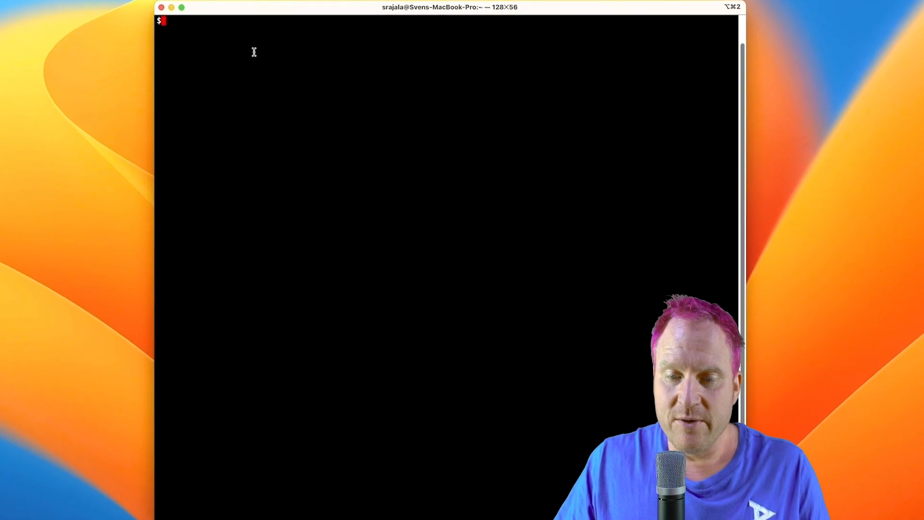
type("ssh")
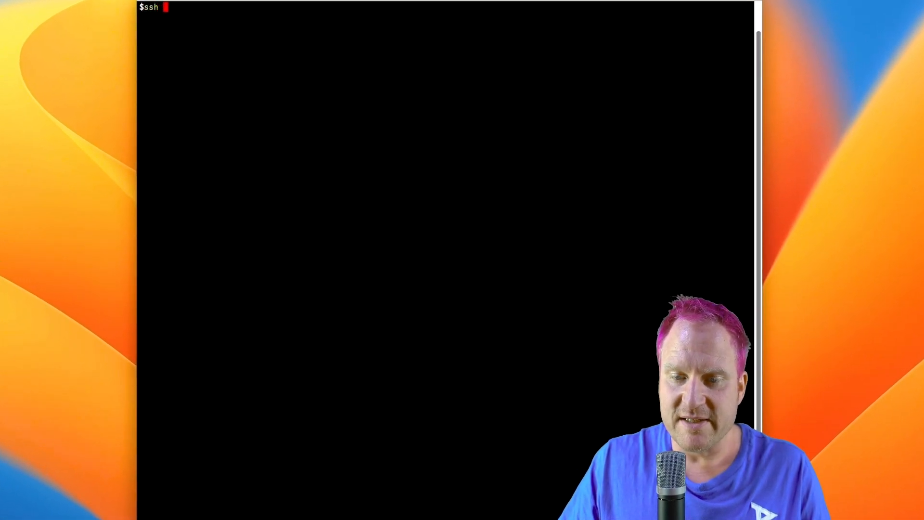
type("user@")
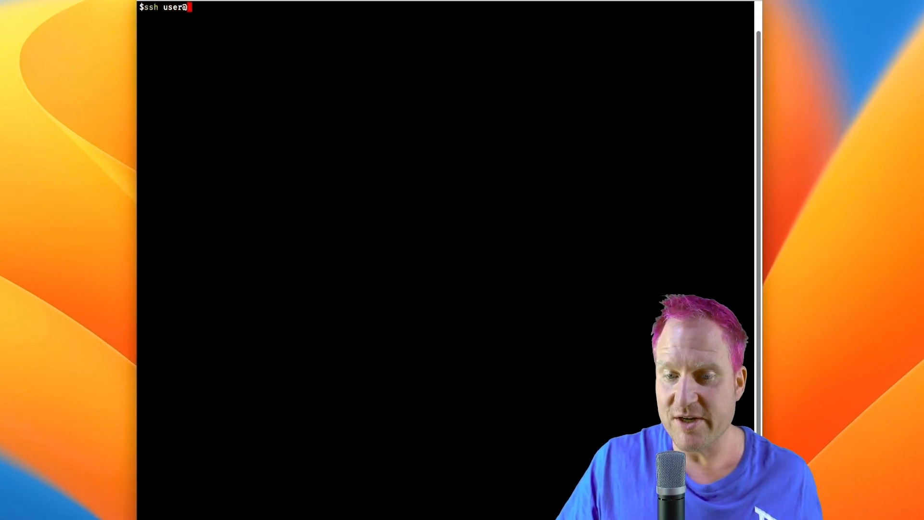
type("172.16")
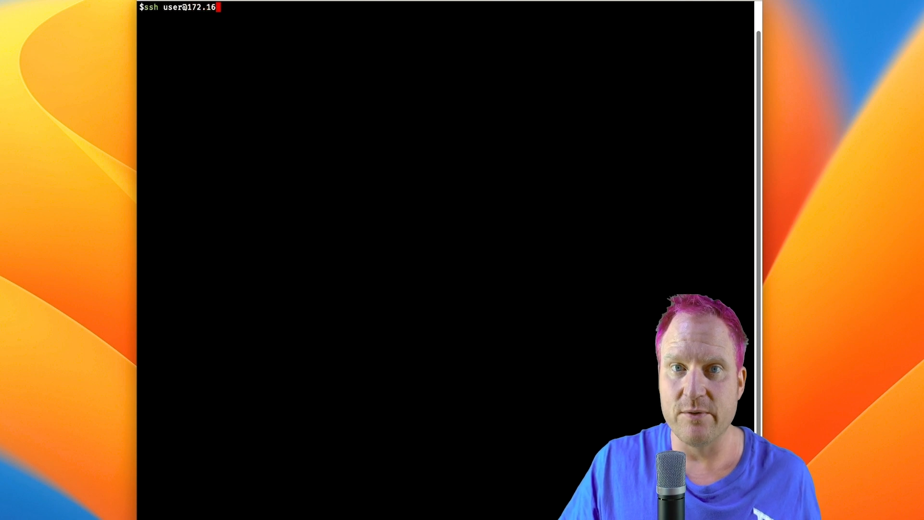
type(".170.183")
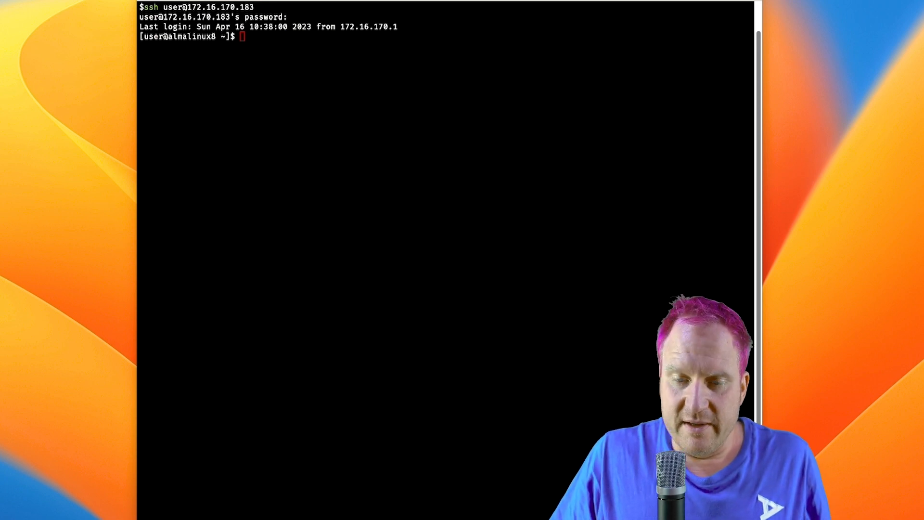
Install epel-release, vim, rng-tools, java-11-openjdk, git and unzip, reboot, then reconnect via SSH.
type("sudo dnf install -y epel-release vim rng-tools java-11-openjdk git unzip")
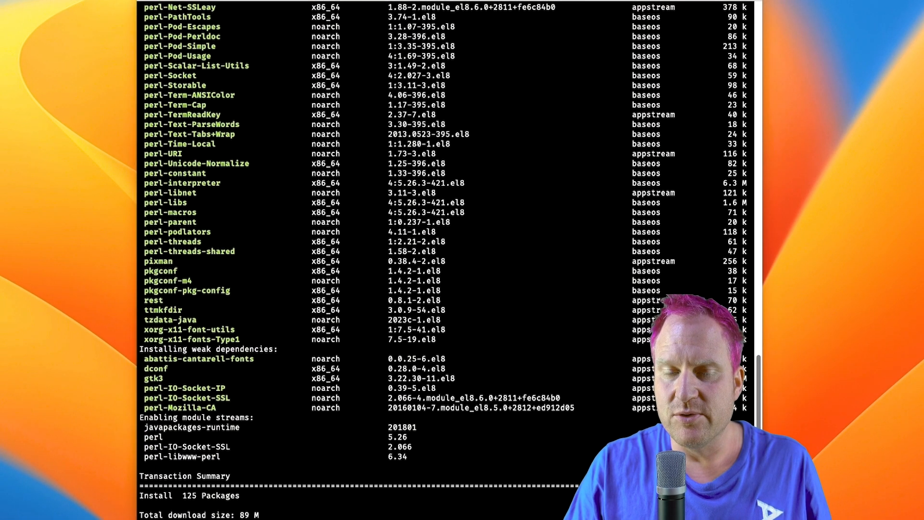
scroll("down", 3)
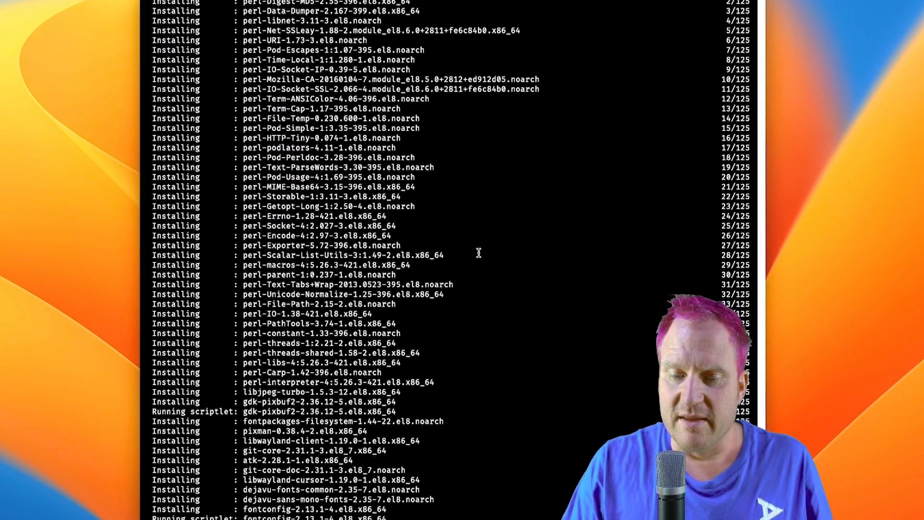
scroll("down", 3)
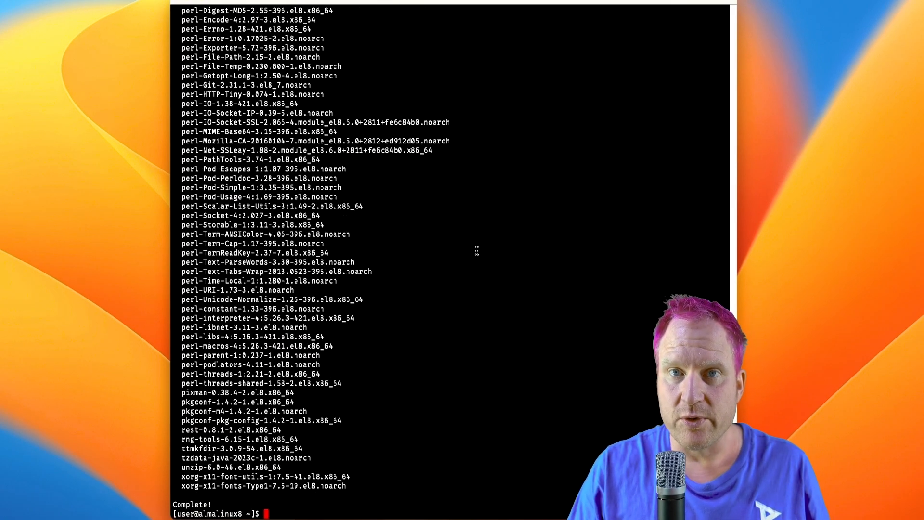
type("sudo reboot")
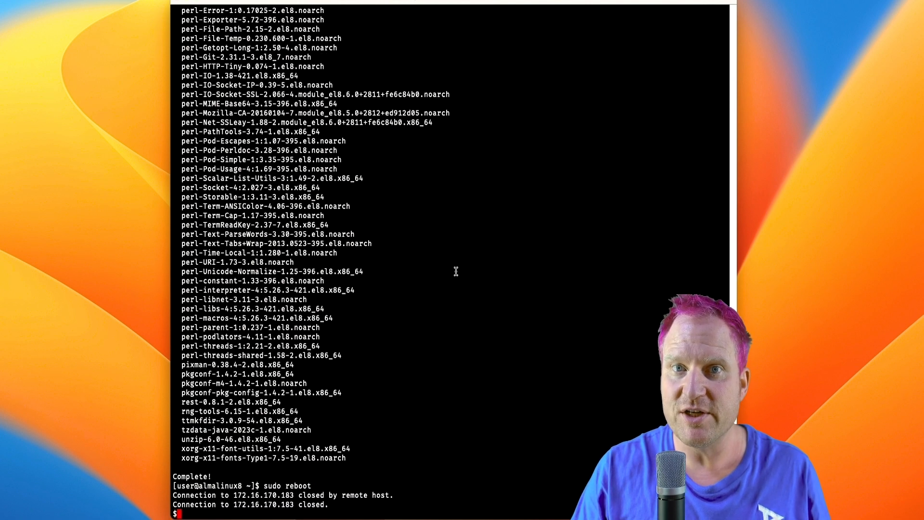
type("ssh user@172.16.170.183")
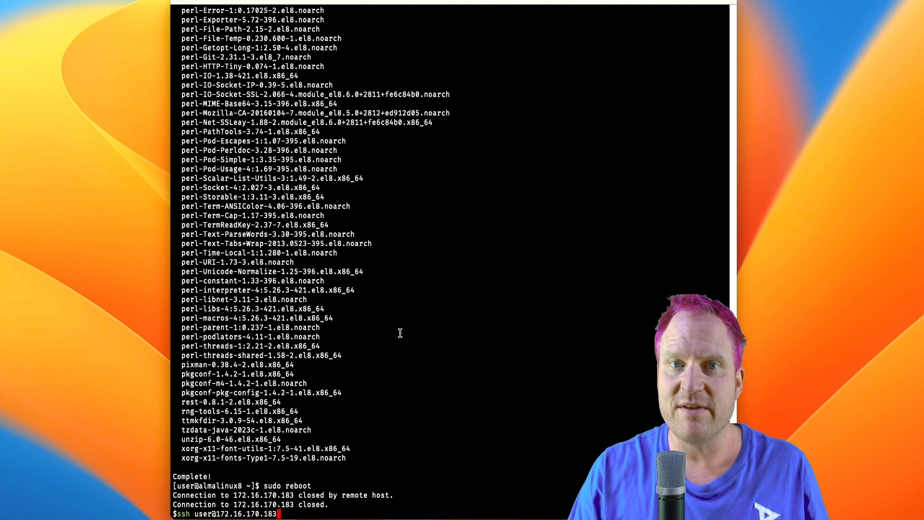
Log back into the rebooted server and install snapd with dnf.
scroll("down", 3)
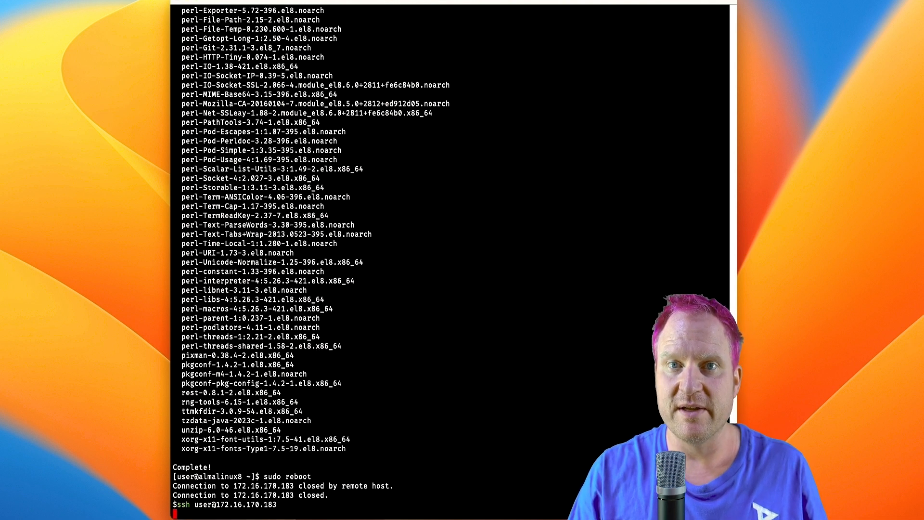
key("enter")
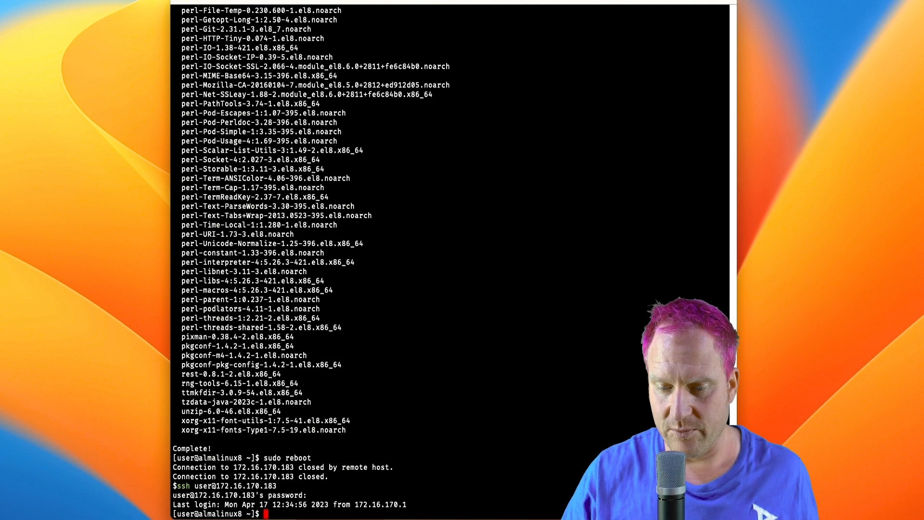
type("sudo dnf install -y snapd")
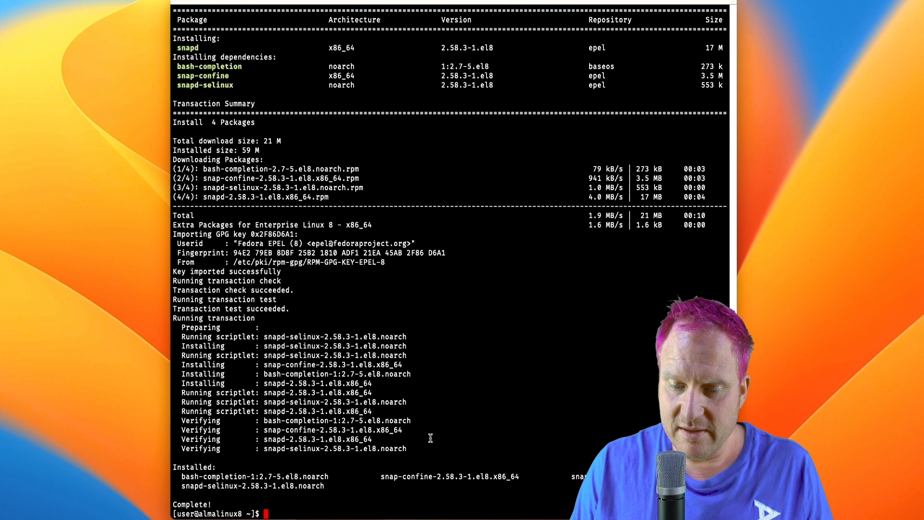
Link /var/lib/snapd/snap to /snap and restart the snapd service.
type("sudo ln -s /var/lib/snapd/snap /snap")
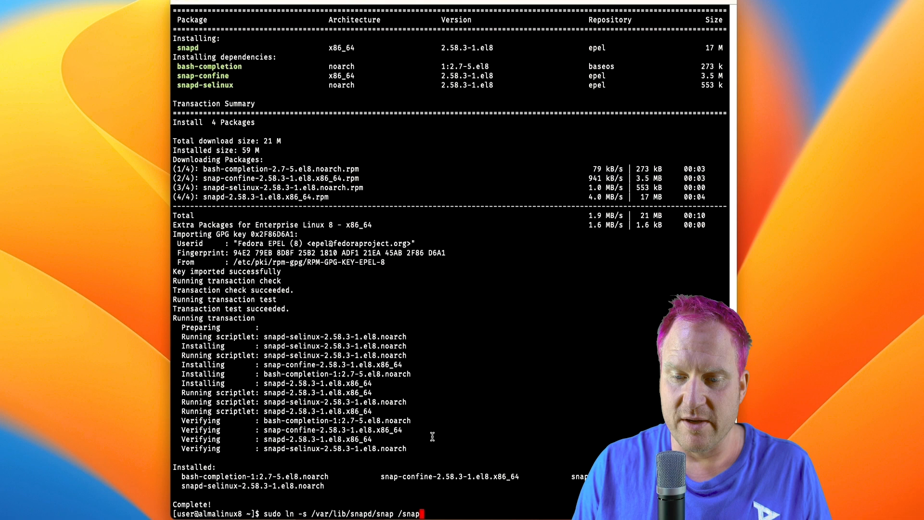
key("Return")
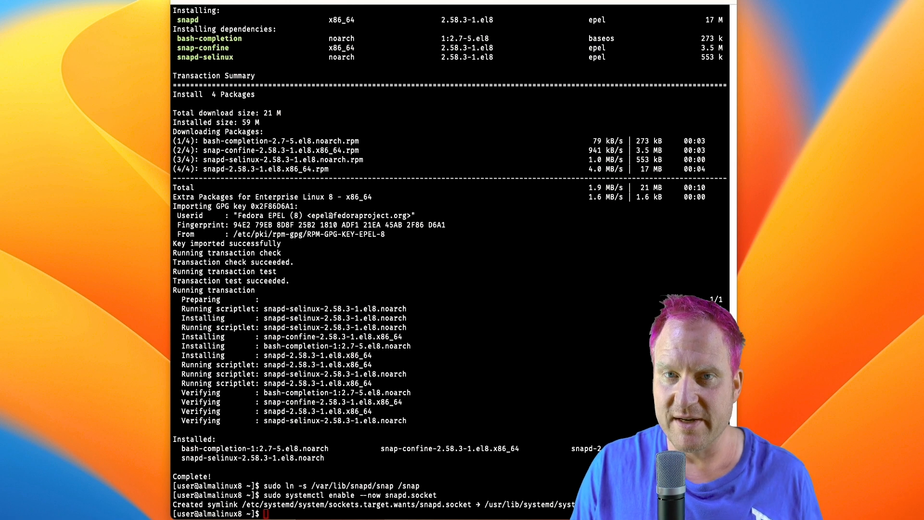
type("sudo systemctl restart snapd")
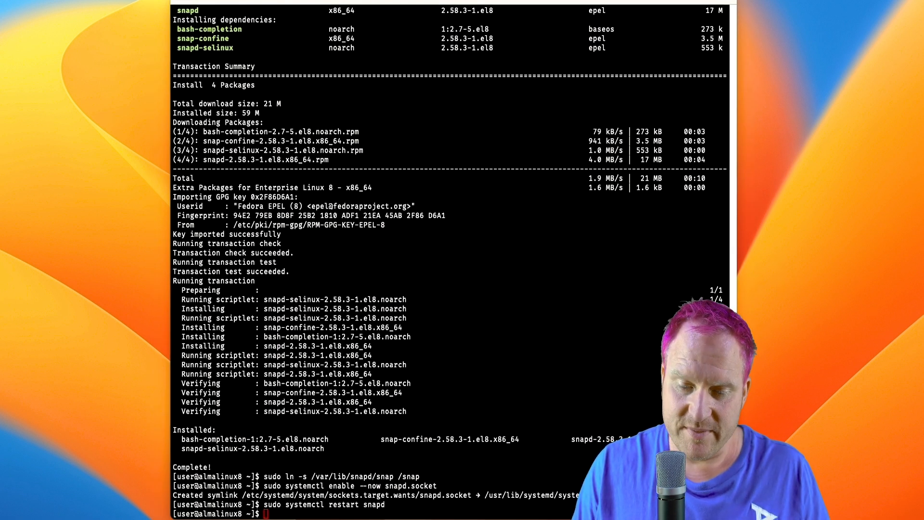
Install Kotlin via snap and add /snap/bin and gradle-7.4/bin to the PATH.
type("sudo snap install --classic kotlin")
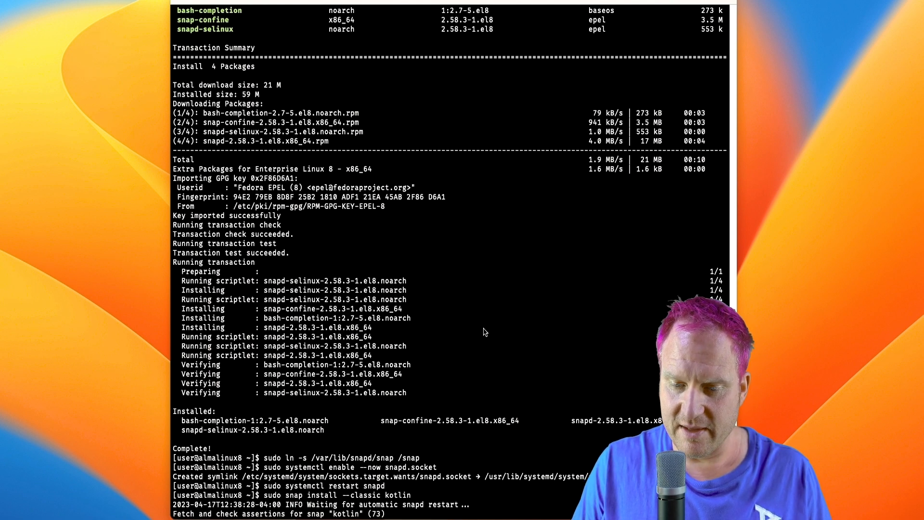
scroll("down", 3)
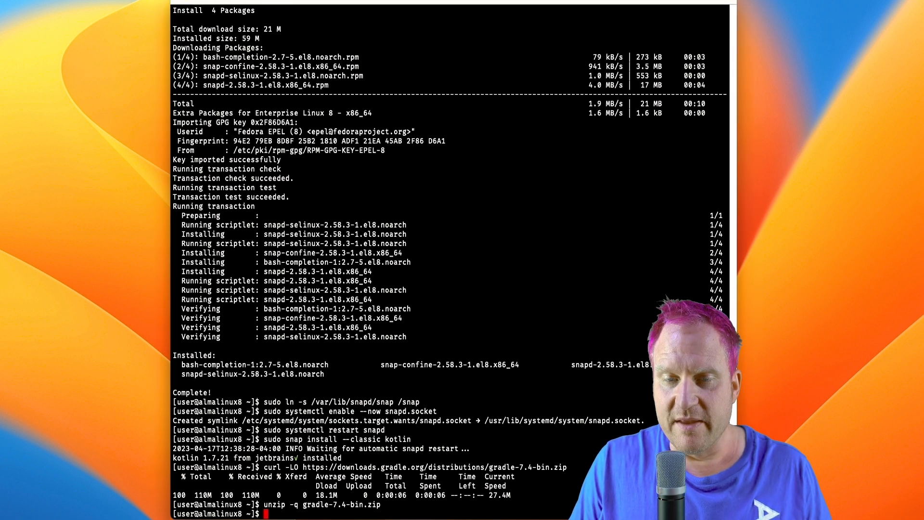
type("export PATH=/snap/bin:$PWD/gradle-7.4/bin:$PATH")
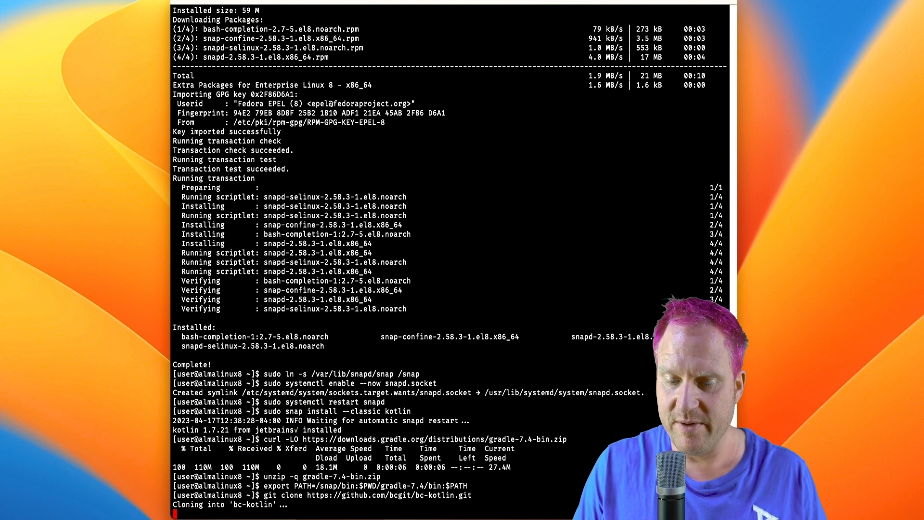
Enter bc-kotlin, download the bcprov, bcpkix and bcutil jars, and run gradle build.
type("c")
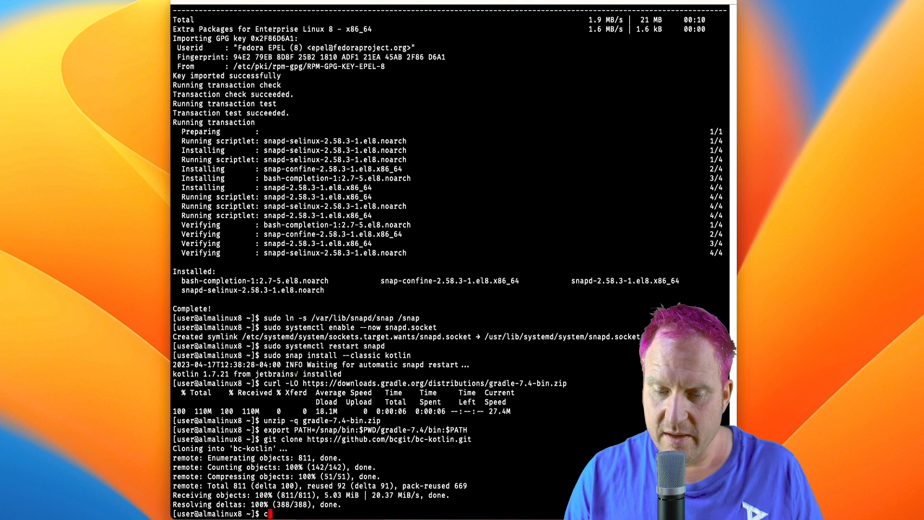
type("d bc-kotlin/")
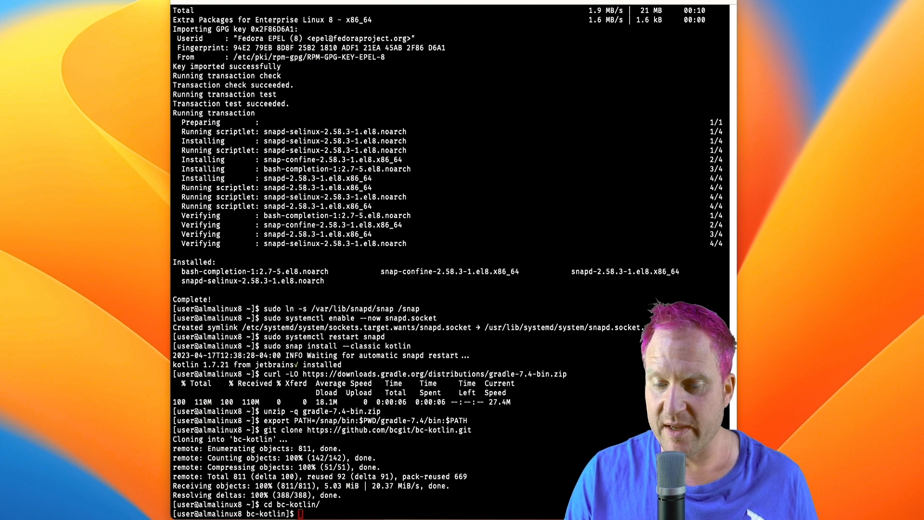
type("curl -L https://bouncycastle.org/download/bcprov-jdk18on-173.jar -o bc-jars-reg/")
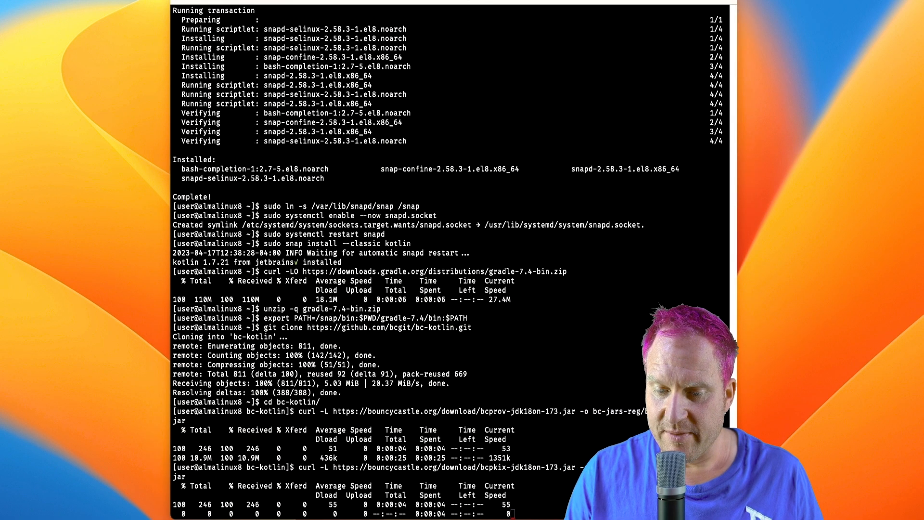
scroll("down", 3)
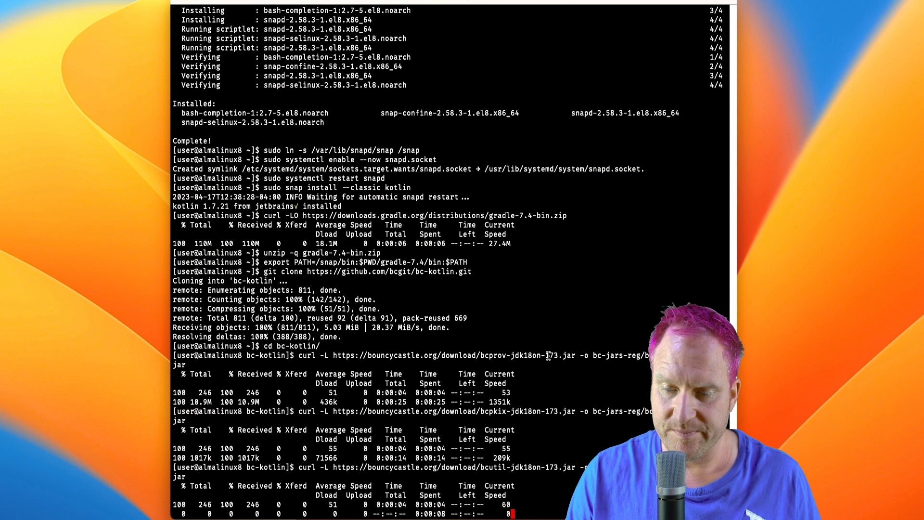
type("gradle build")
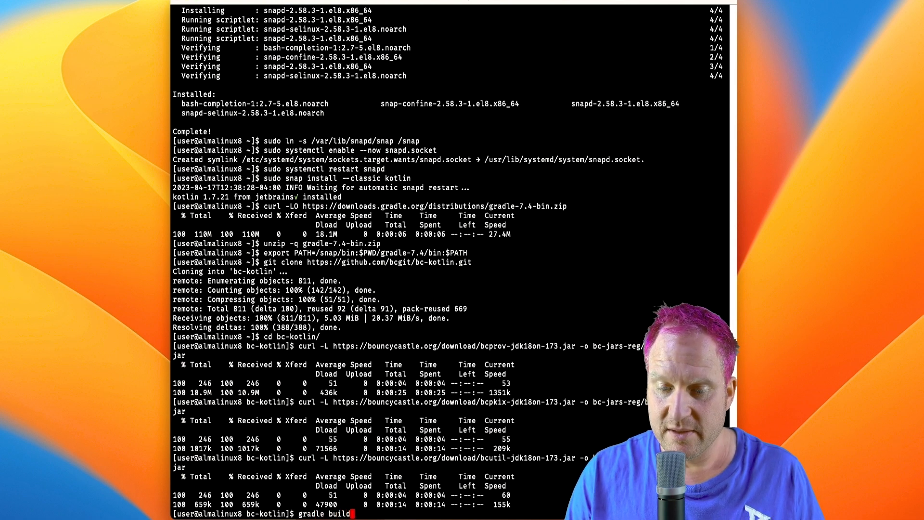
key("Return")
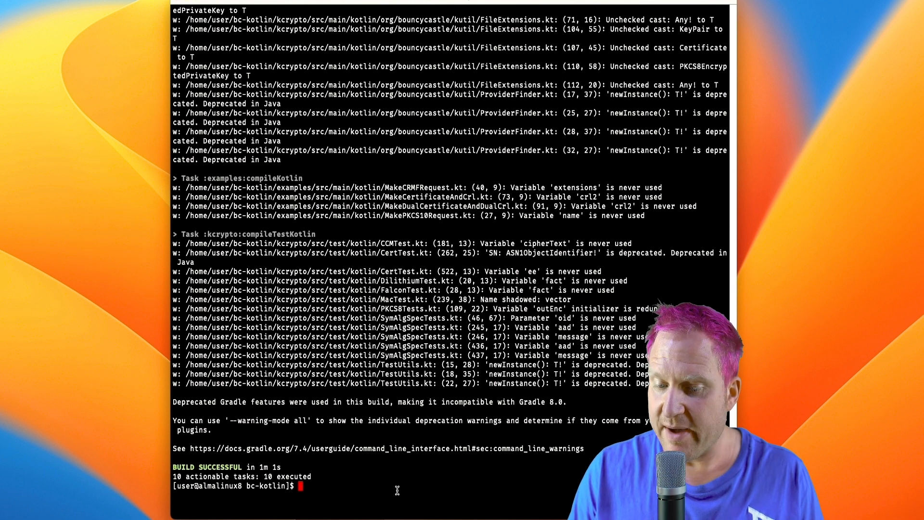
List the repo and scripts, create pqc-certs, and run Falcon.kts to print a key and certificate.
type("ls")
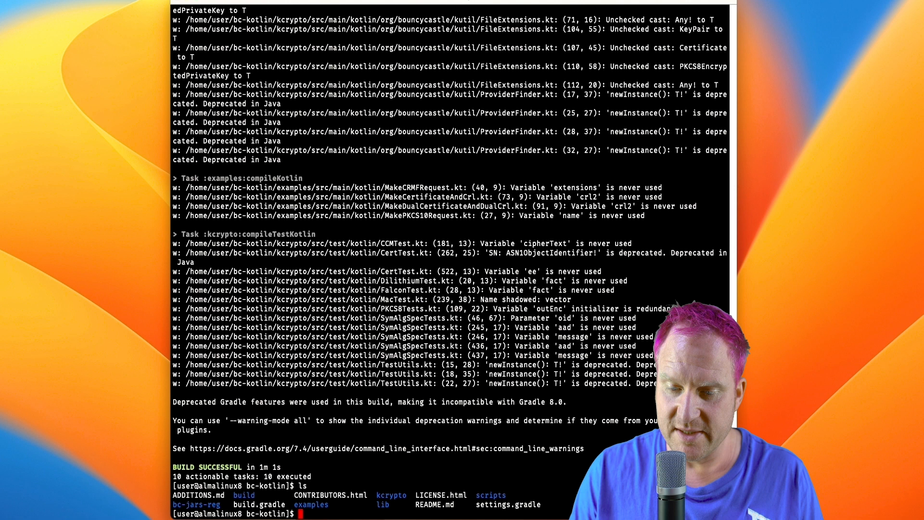
type("scripts/")
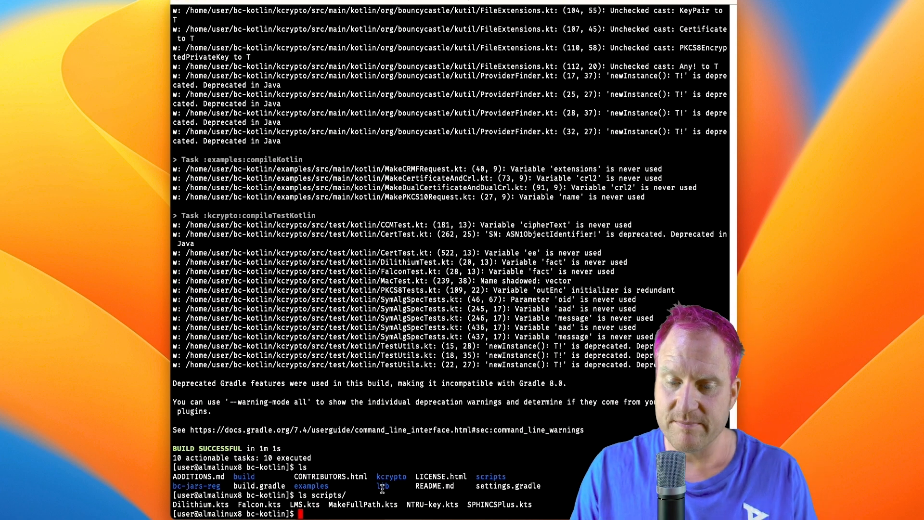
type("mkdir")
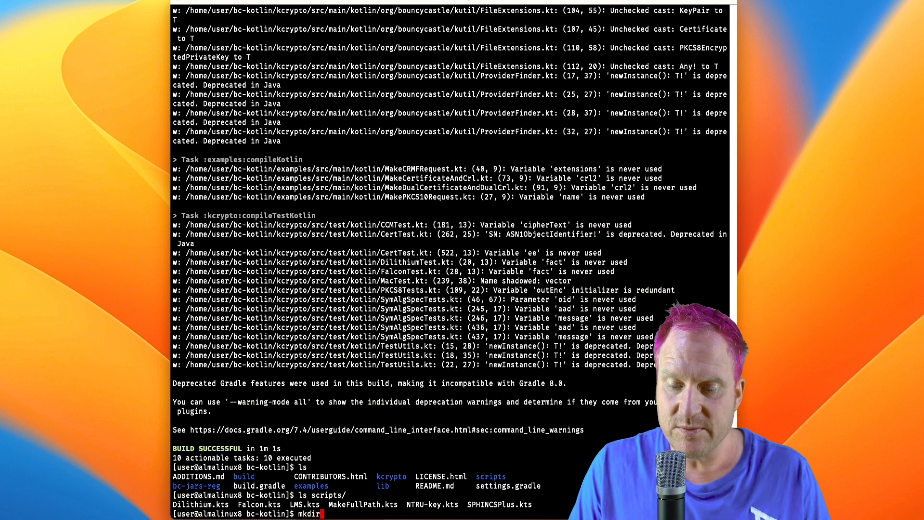
type("p")
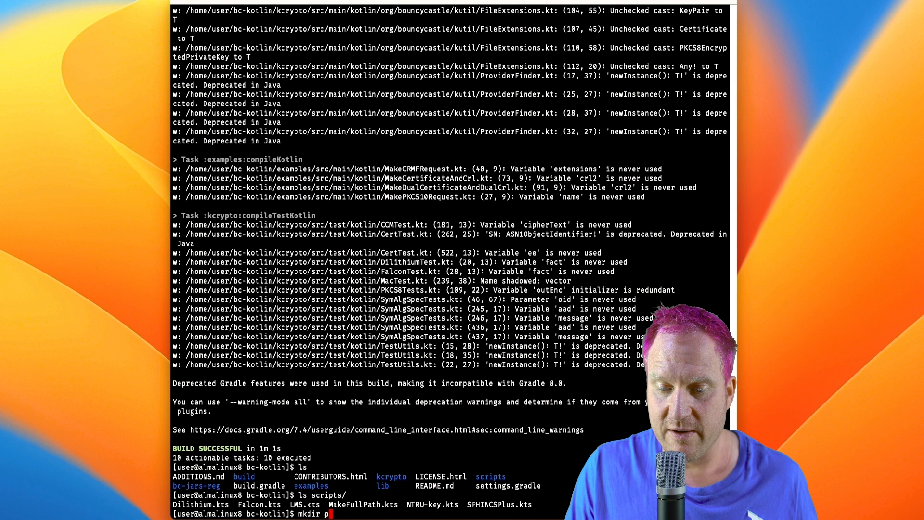
type("qc-certs")
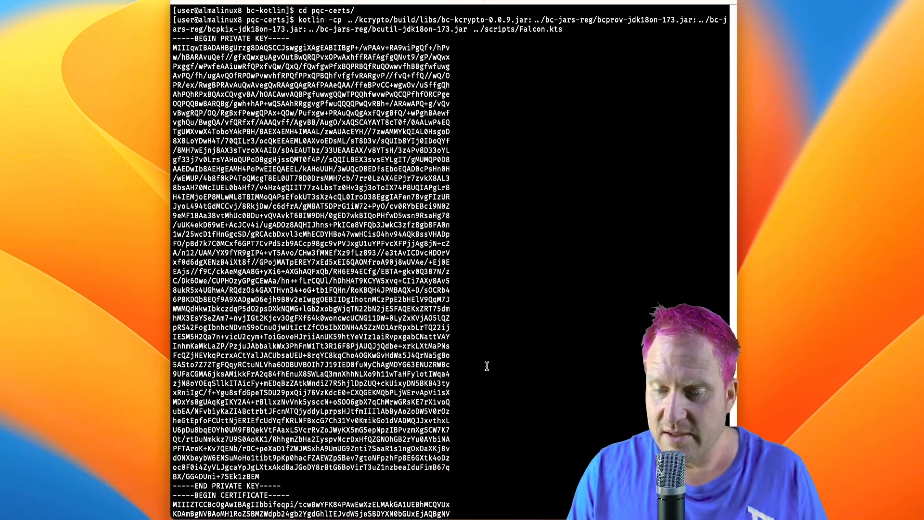
Parse falconpriv.pem with openssl asn1parse, then run NTRU-key.kts to print an NTRU public key.
scroll("down", 3)
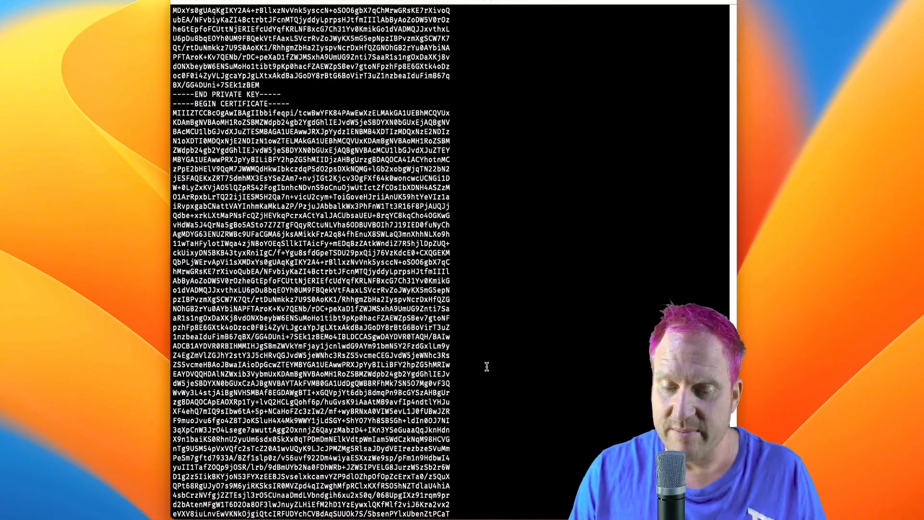
scroll("down", 3)
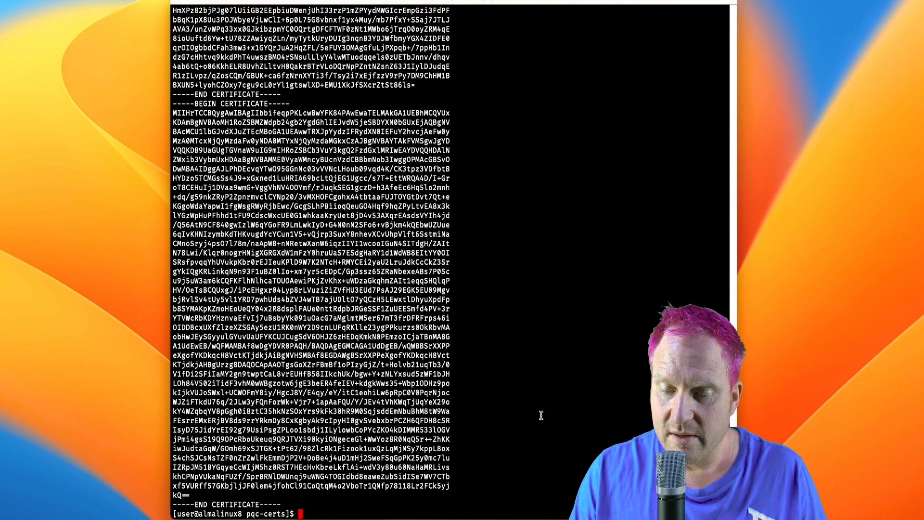
type("openssl asn1parse -in falconpriv.pem")
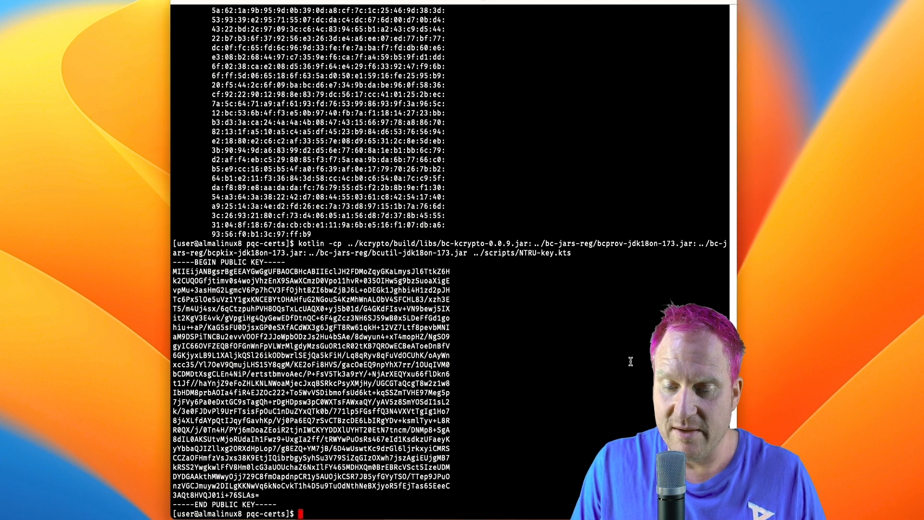
Run openssl asn1parse on ntrupriv.pem and asn1parse -dump on ntrupub.pem.
type("openssl asn1parse -in ntrupriv.pem")
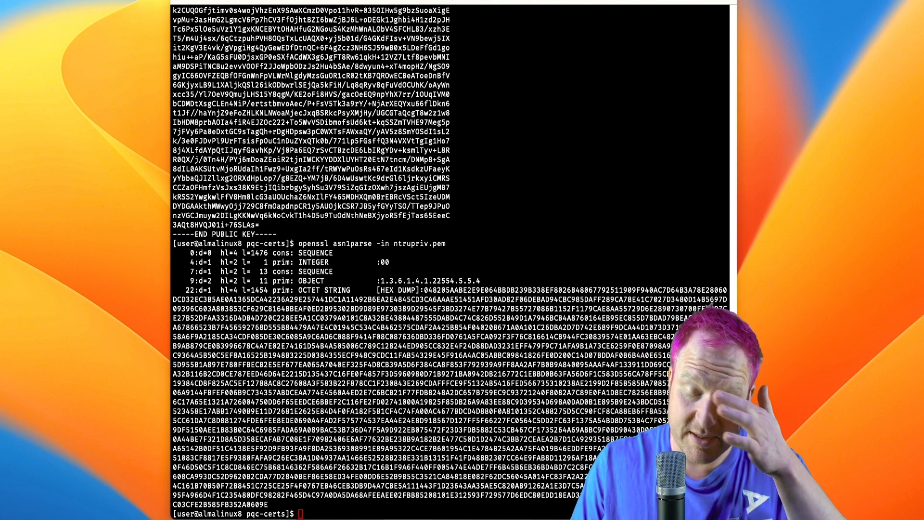
type("openssl asn1parse -dump -in ntrupub.pem")
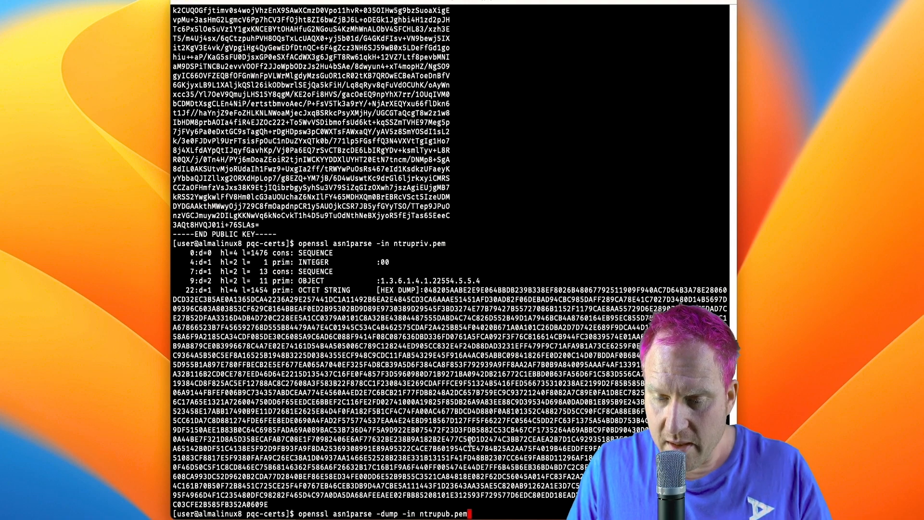
key("Return")
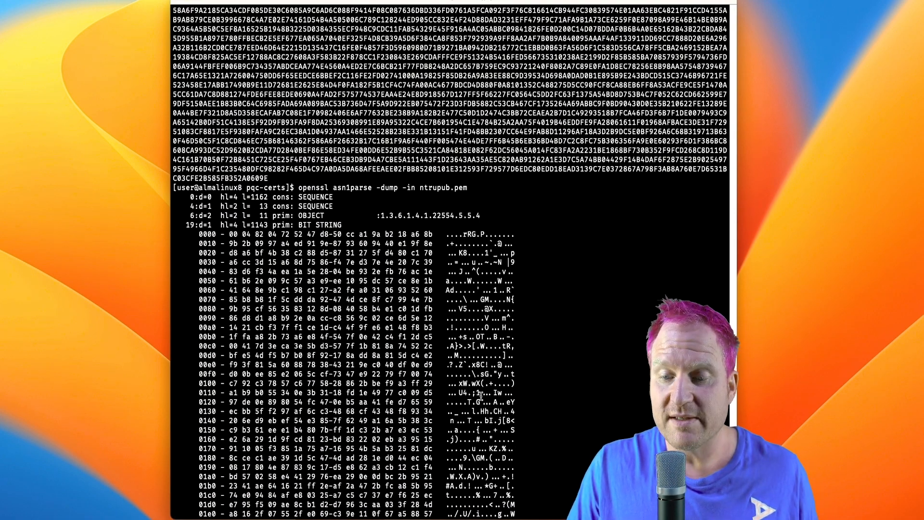
scroll("down", 3)
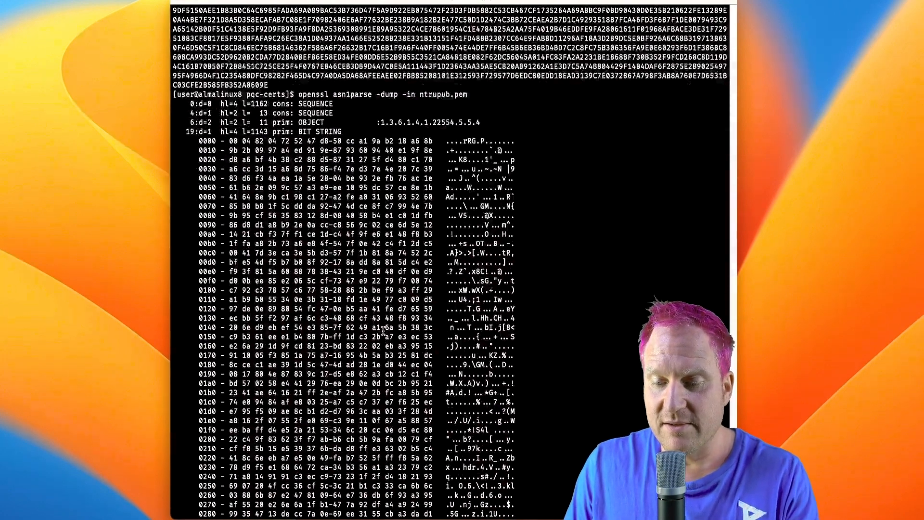